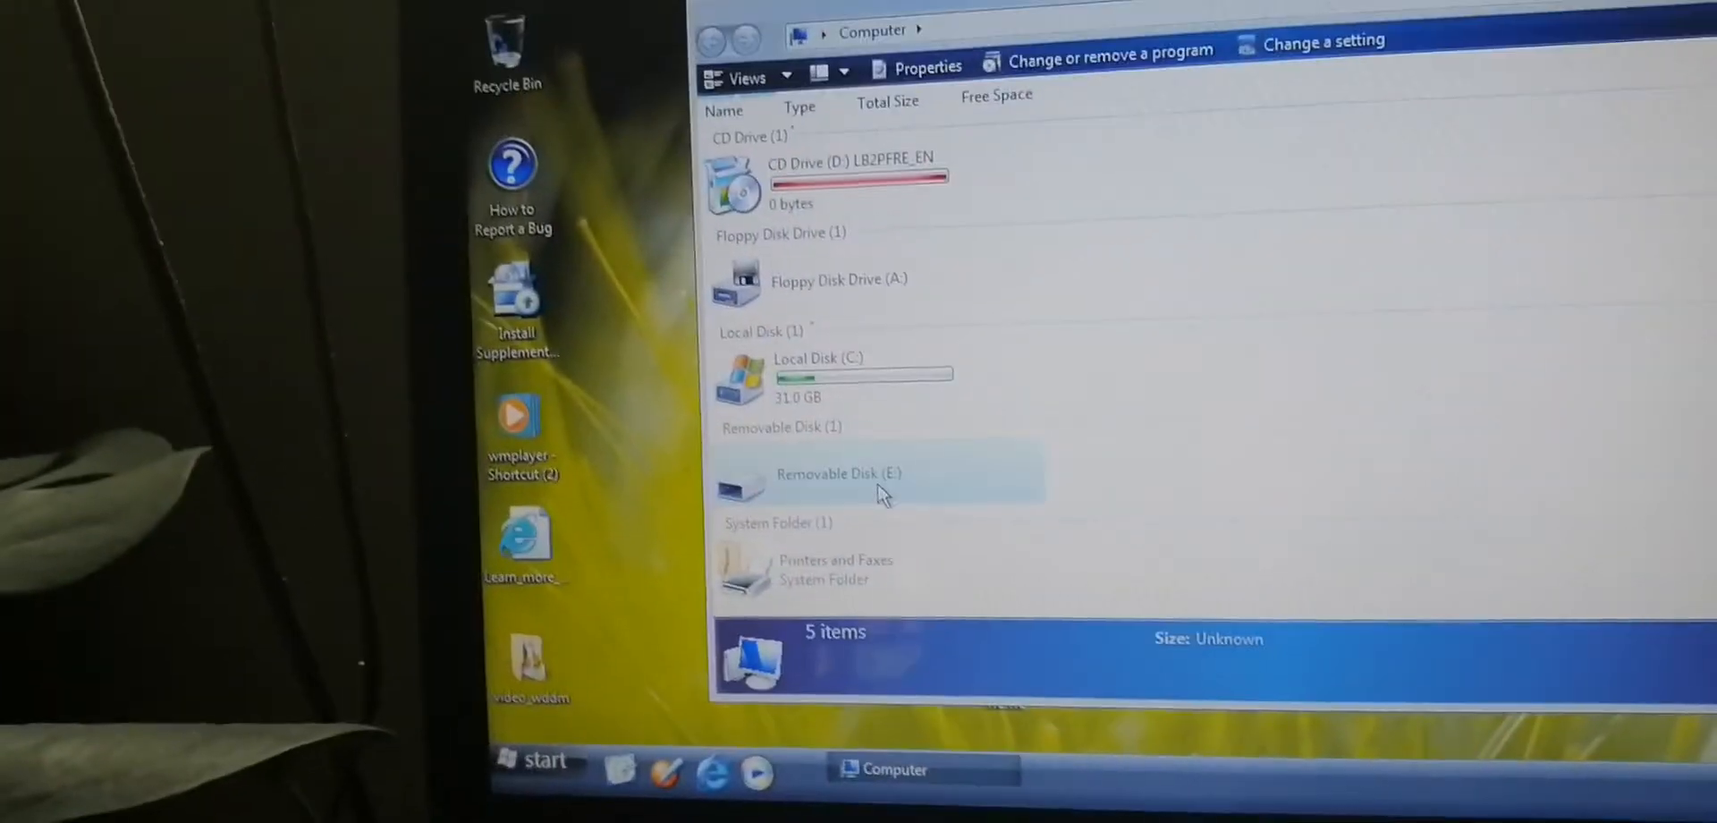
- Open Removable Disk (E:) and view the PS5 screenshot in the photo viewer
{"action": "double_click", "coordinate": [840, 473]}
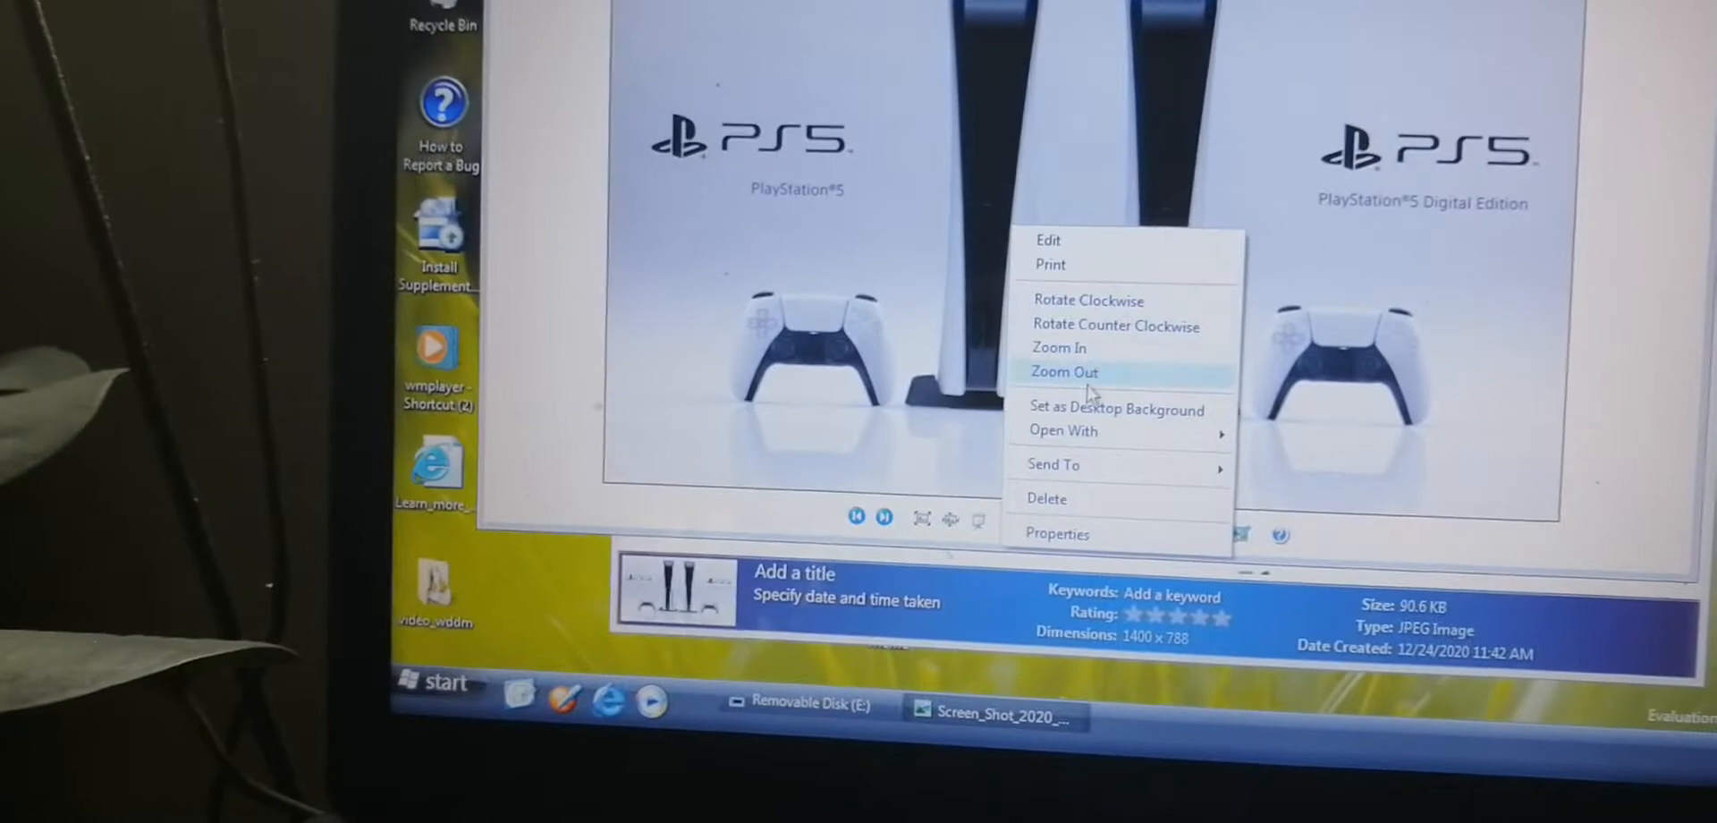
- Set the PS5 screenshot as the Vista desktop background
{"action": "left_click", "coordinate": [1062, 371]}
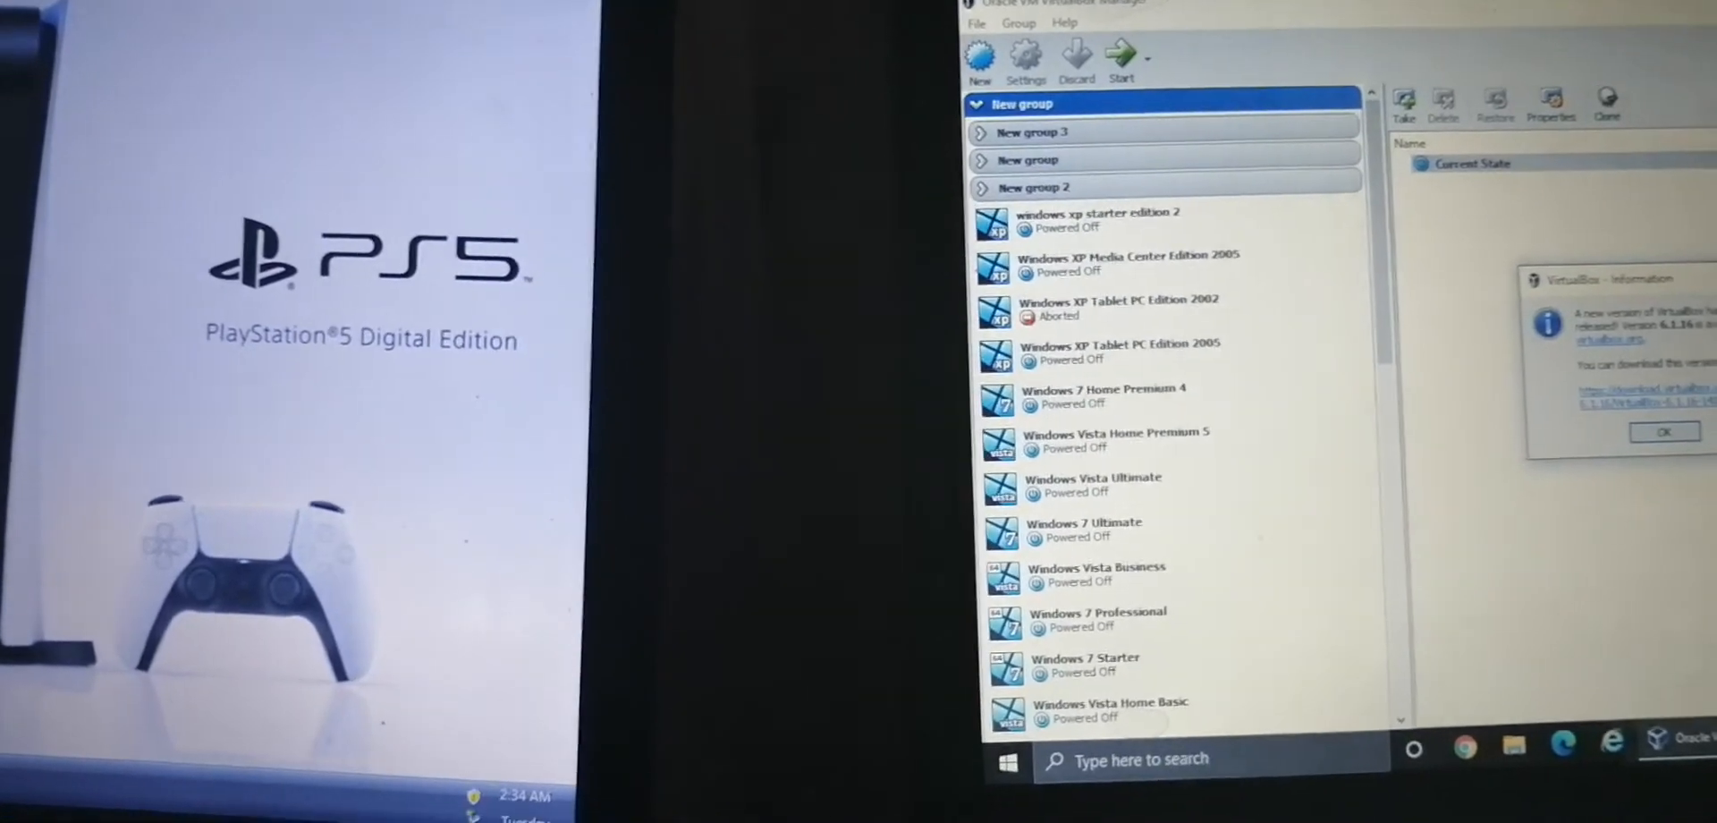
{"action": "left_click", "coordinate": [1106, 265]}
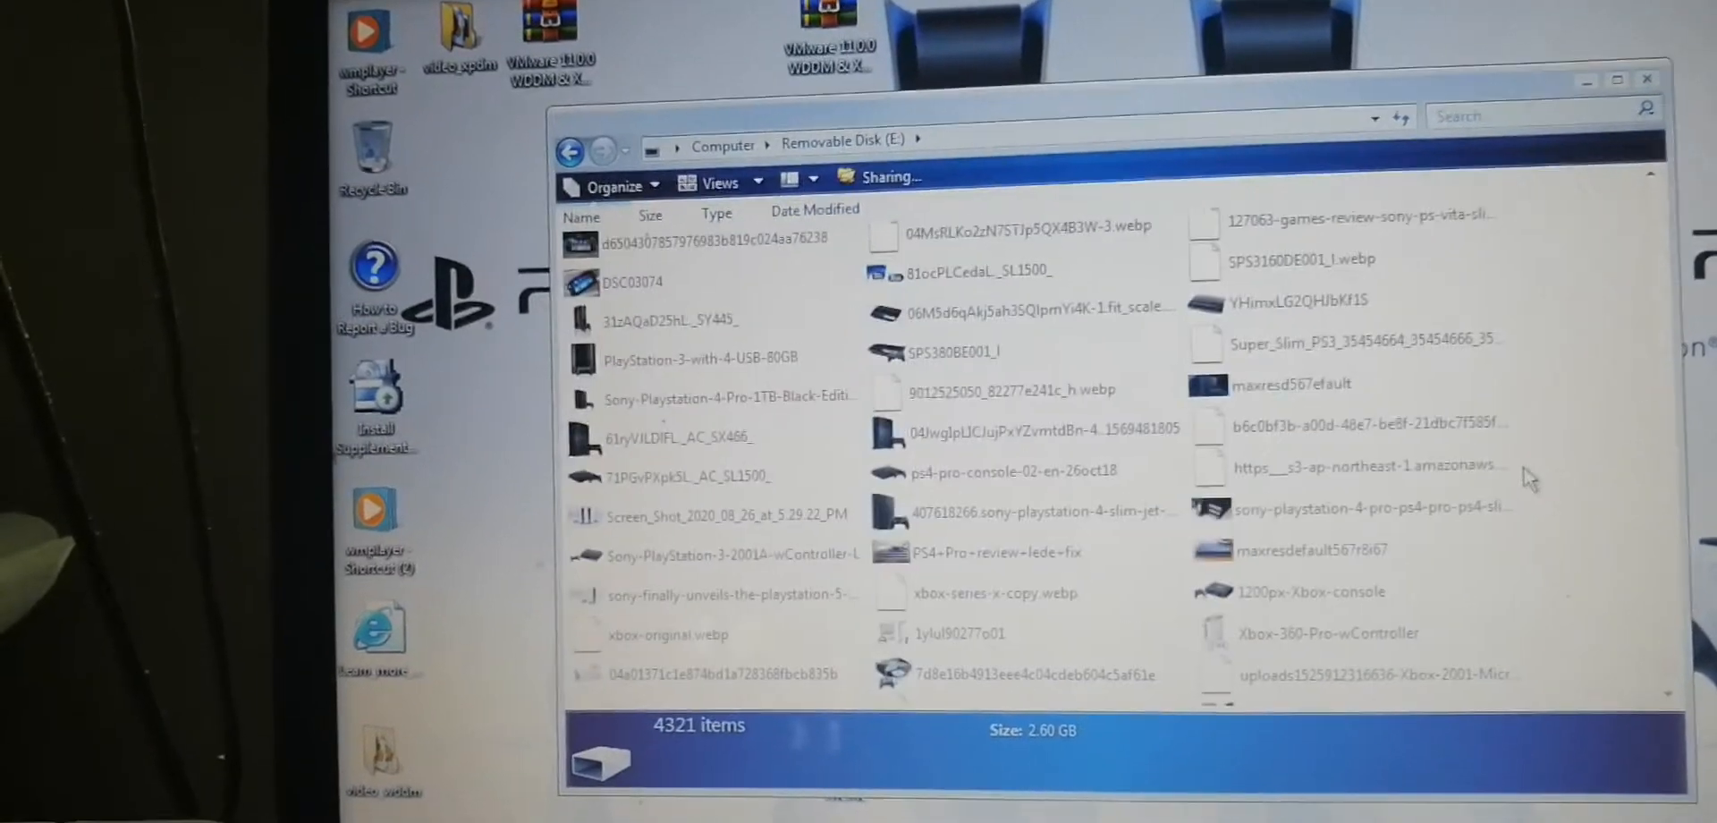
{"action": "scroll", "scroll_direction": "down", "scroll_amount": 3}
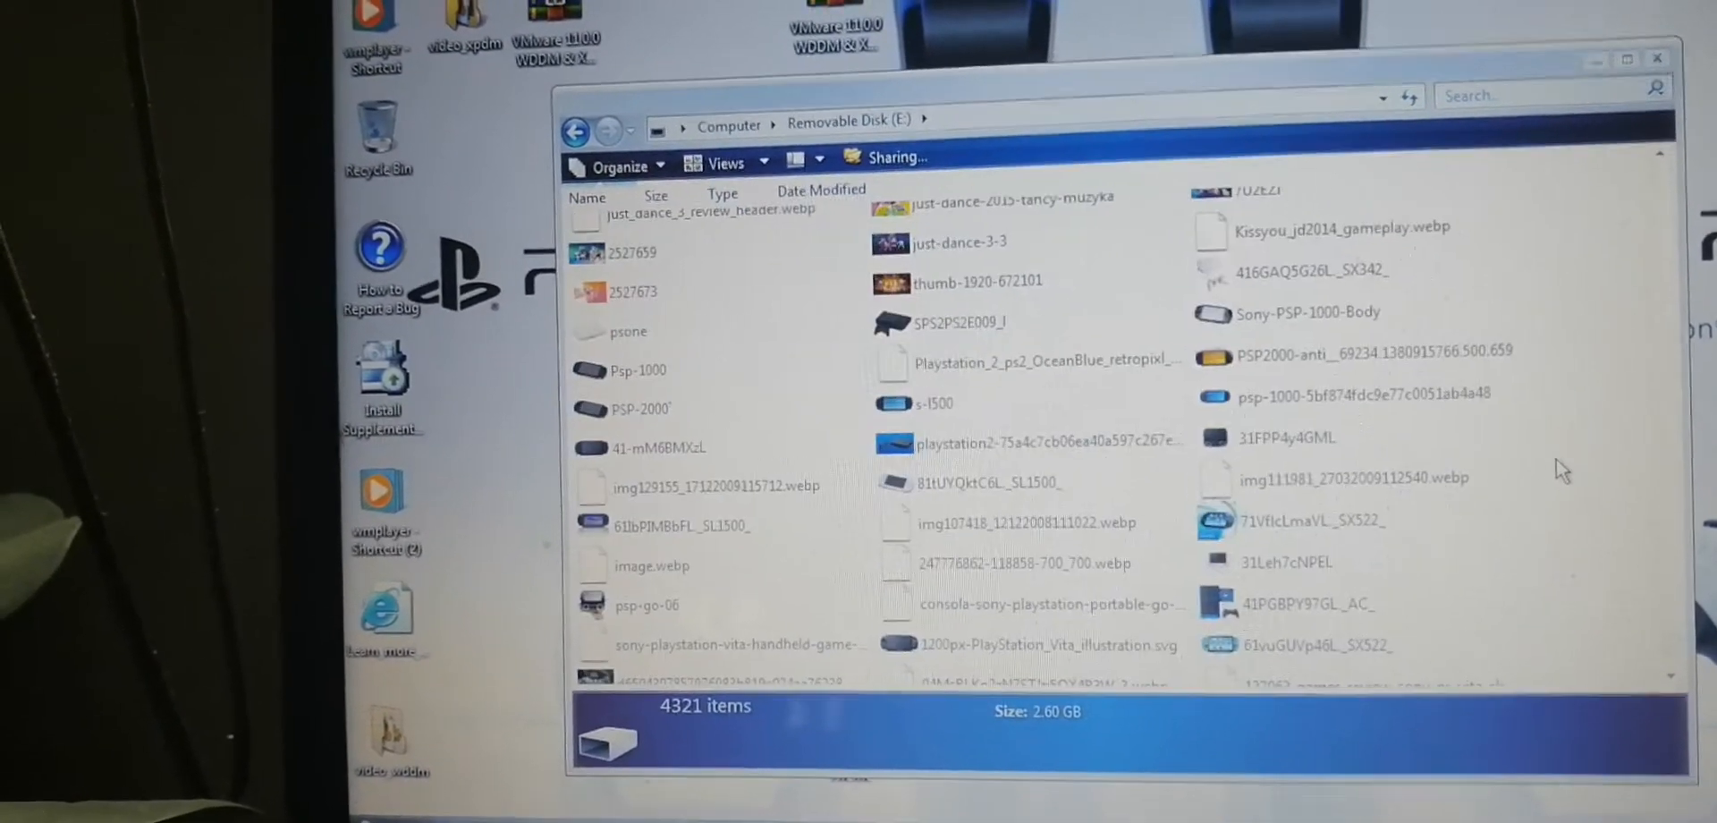
{"action": "scroll", "scroll_direction": "down", "scroll_amount": 3}
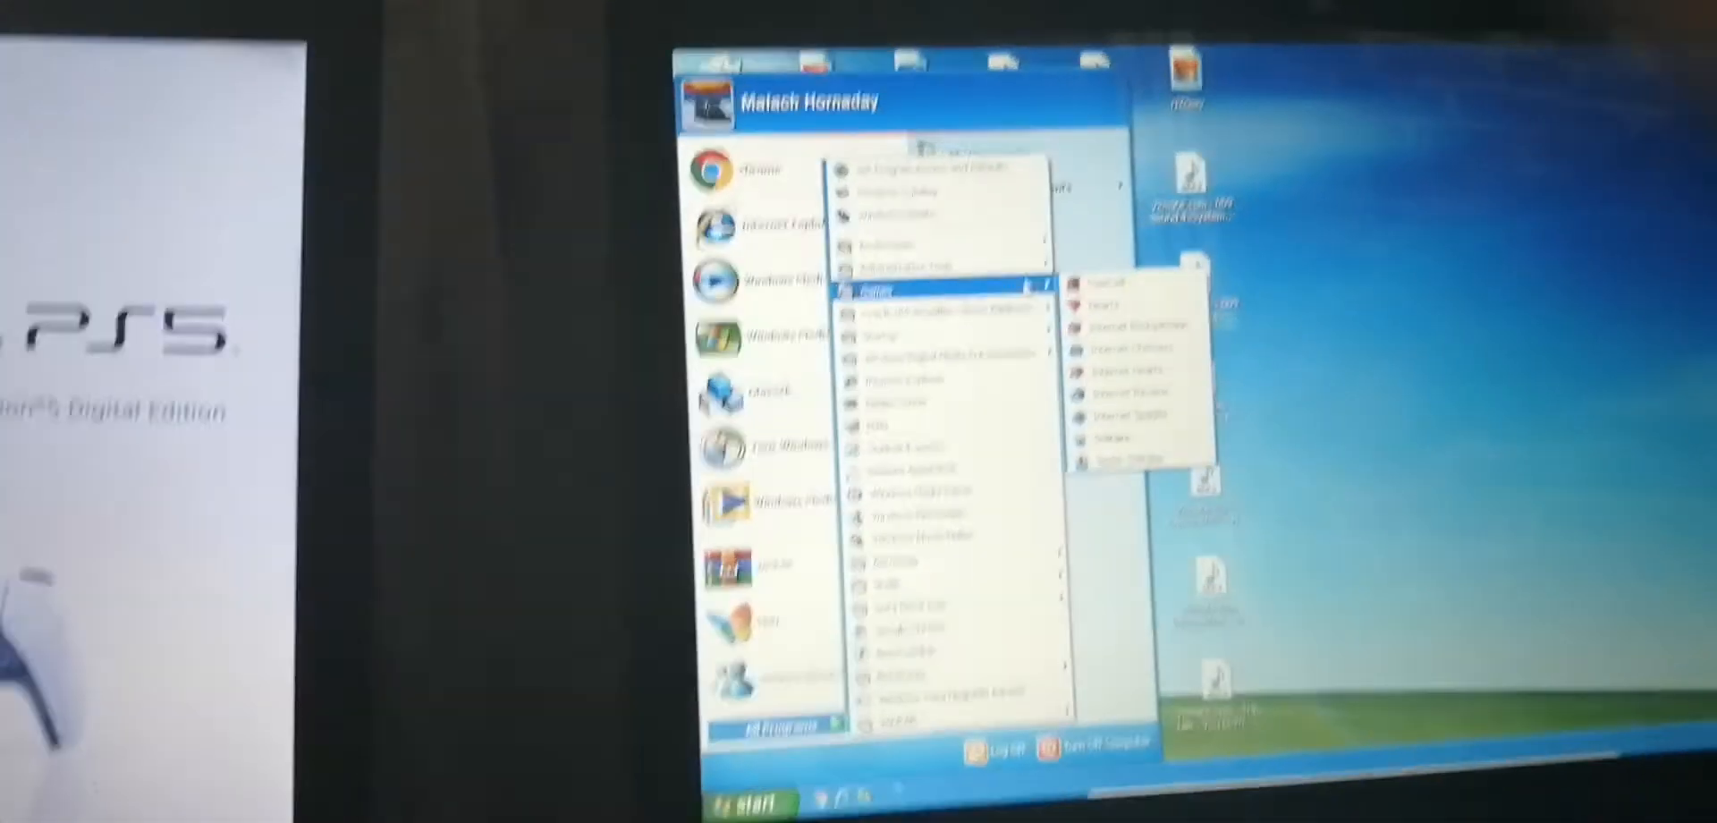
{"action": "mouse_move", "coordinate": [1077, 226]}
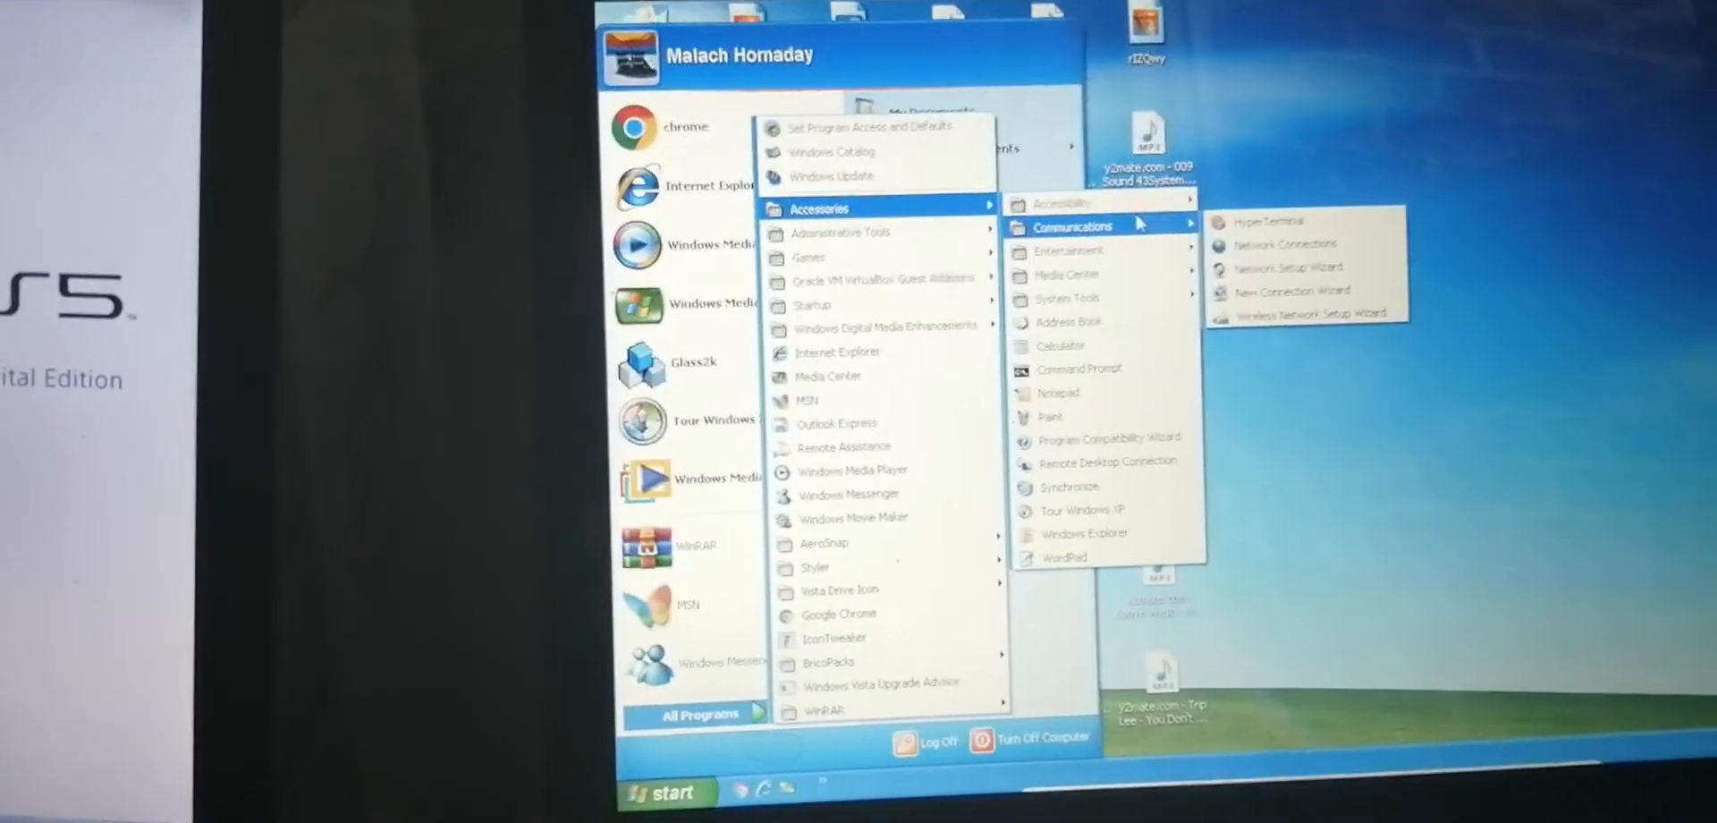
{"action": "mouse_move", "coordinate": [1064, 259]}
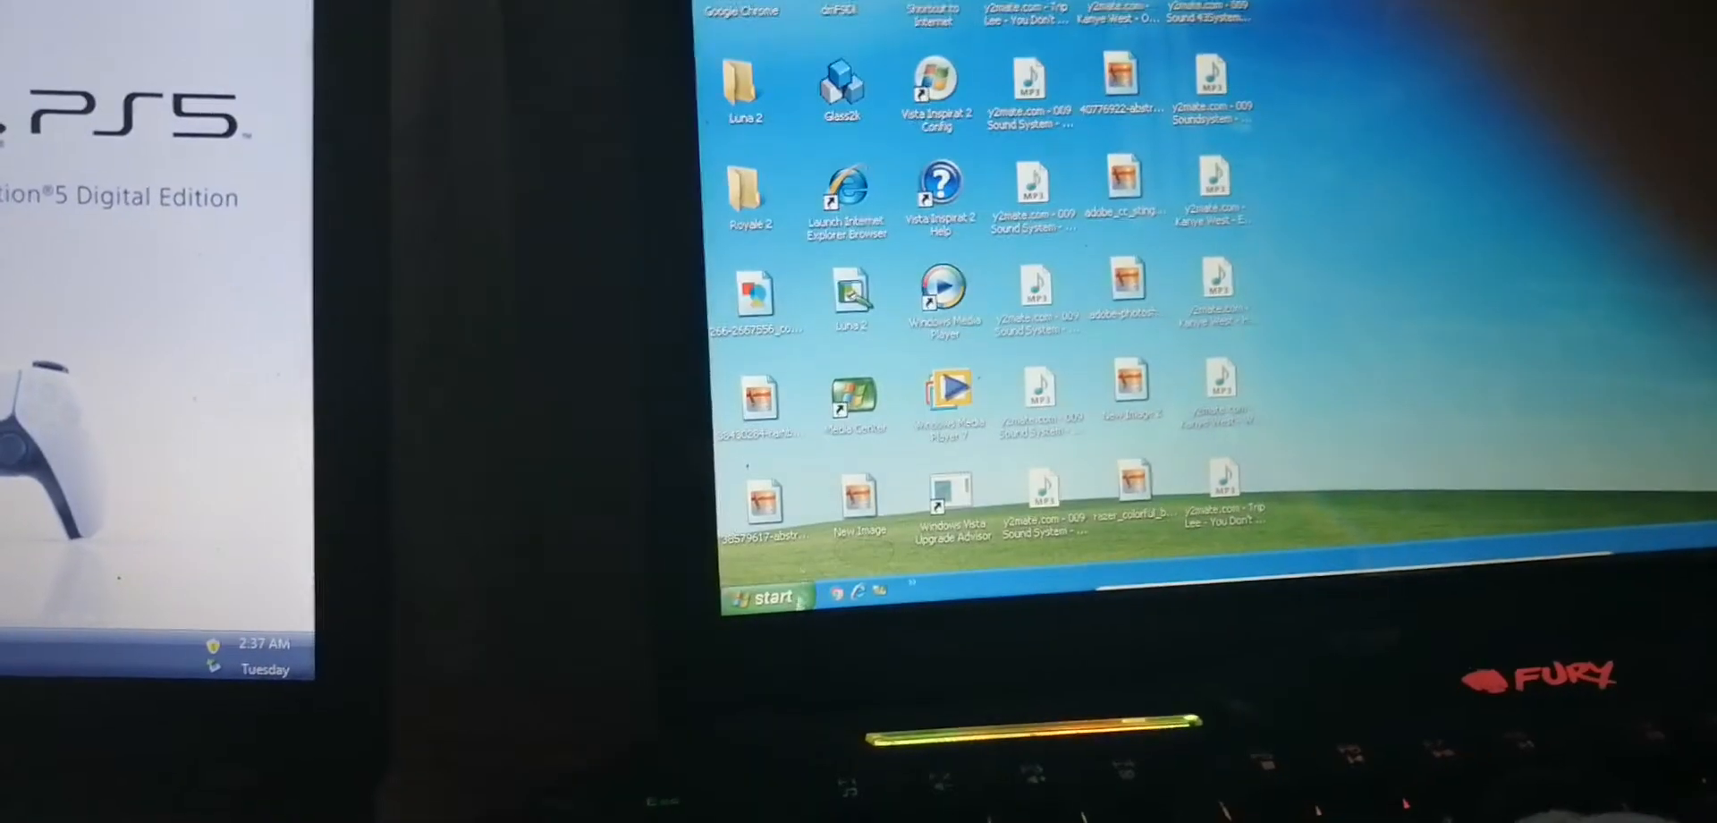
- Reopen the XP Start menu and expand All Programs
{"action": "left_click", "coordinate": [766, 596]}
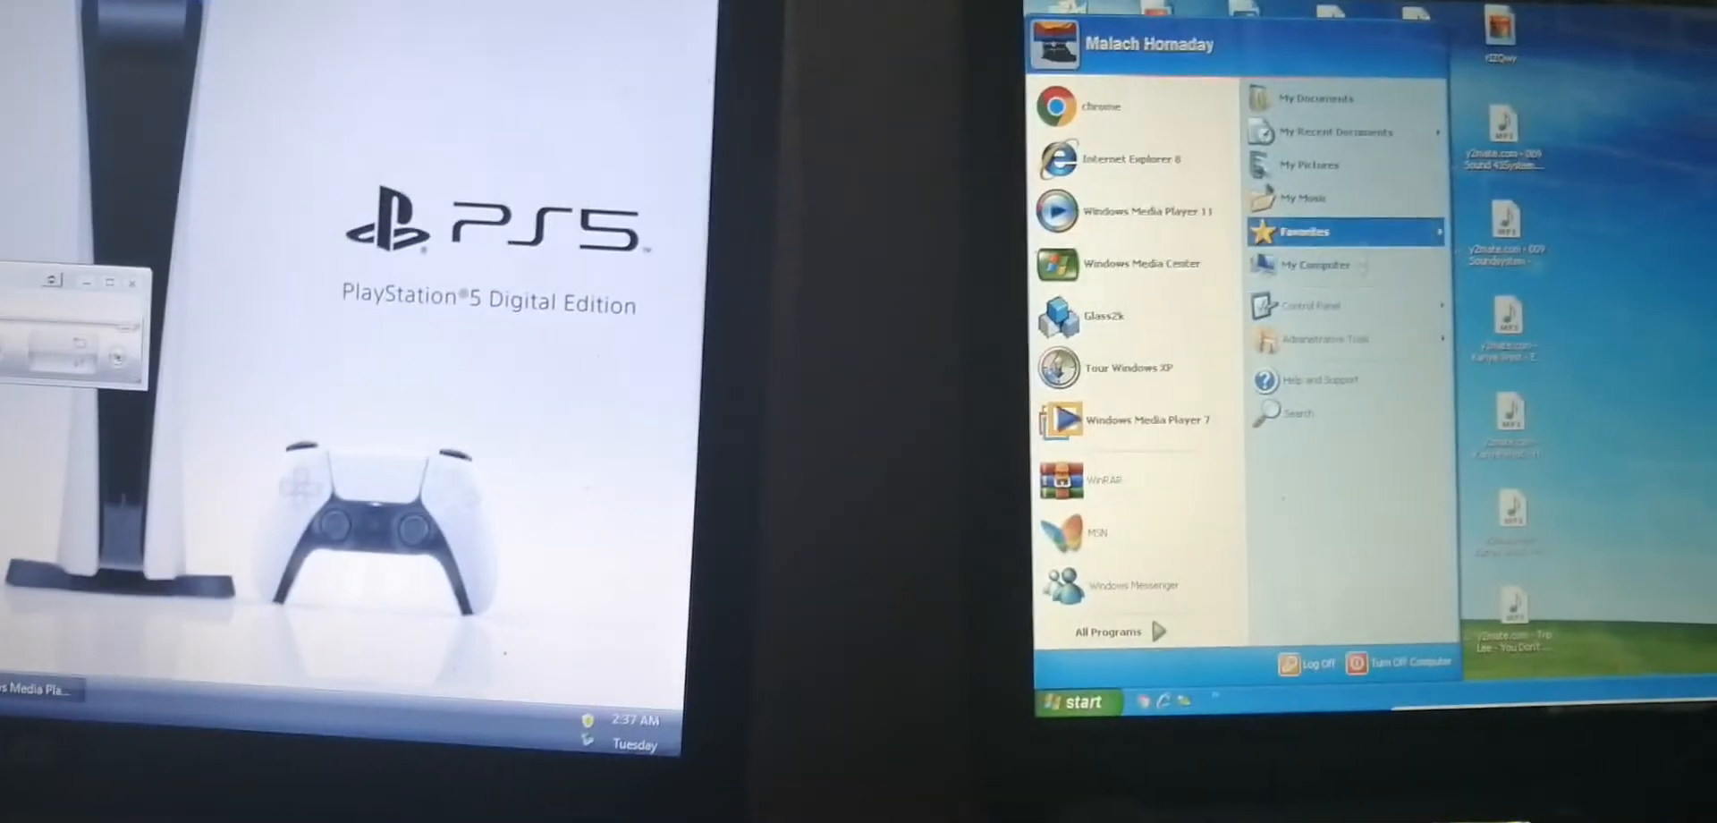
{"action": "left_click", "coordinate": [1106, 629]}
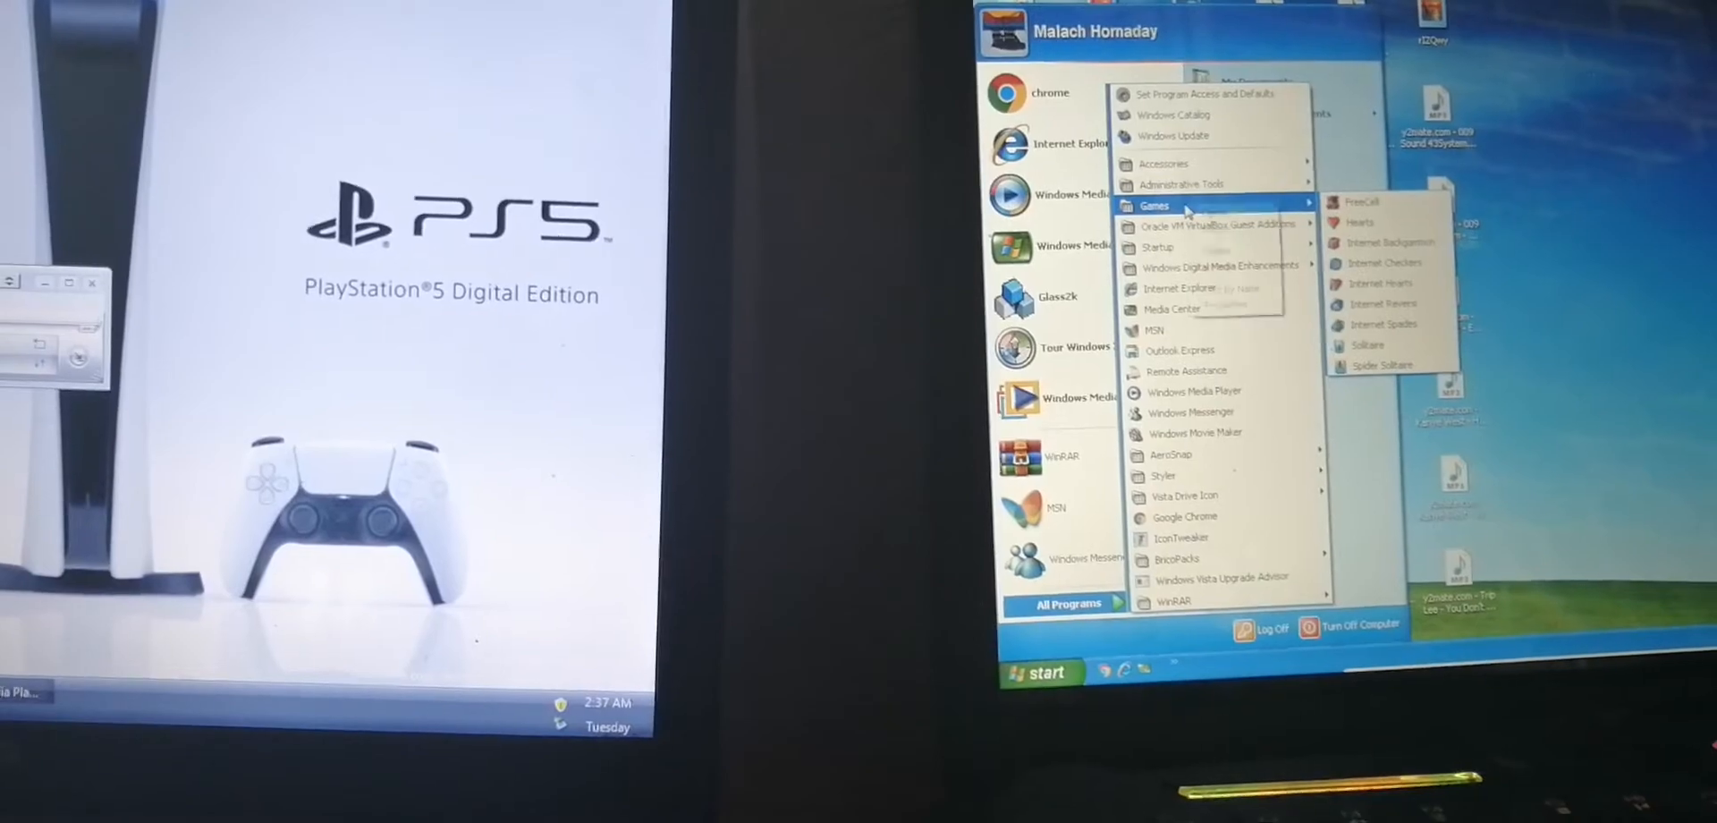
- Open the XP Games folder in Windows Explorer
{"action": "left_click", "coordinate": [1153, 205]}
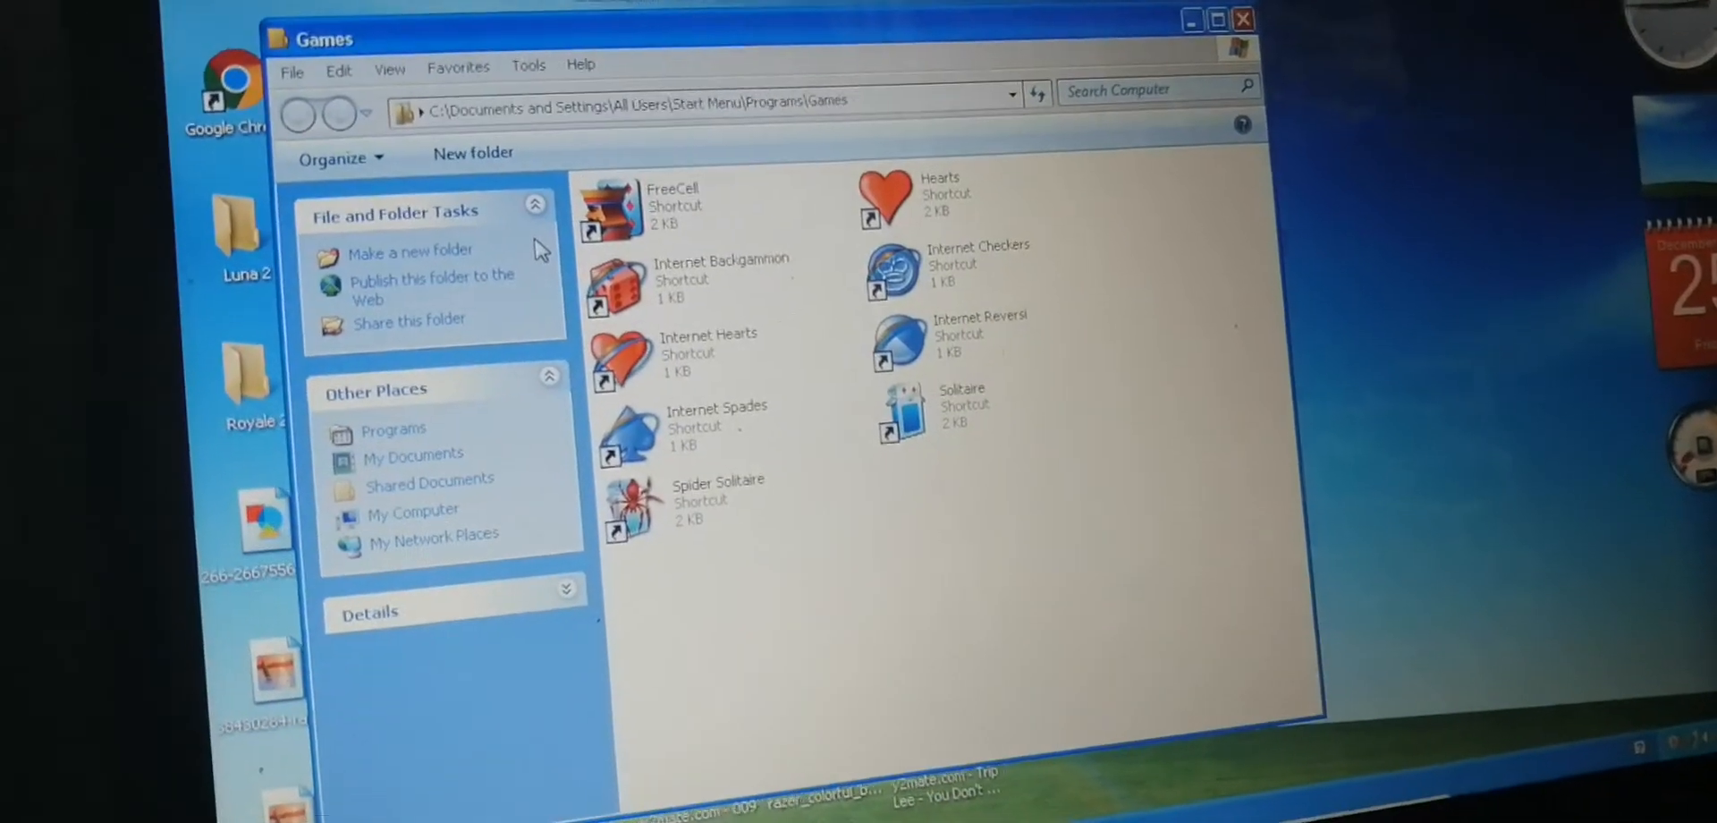